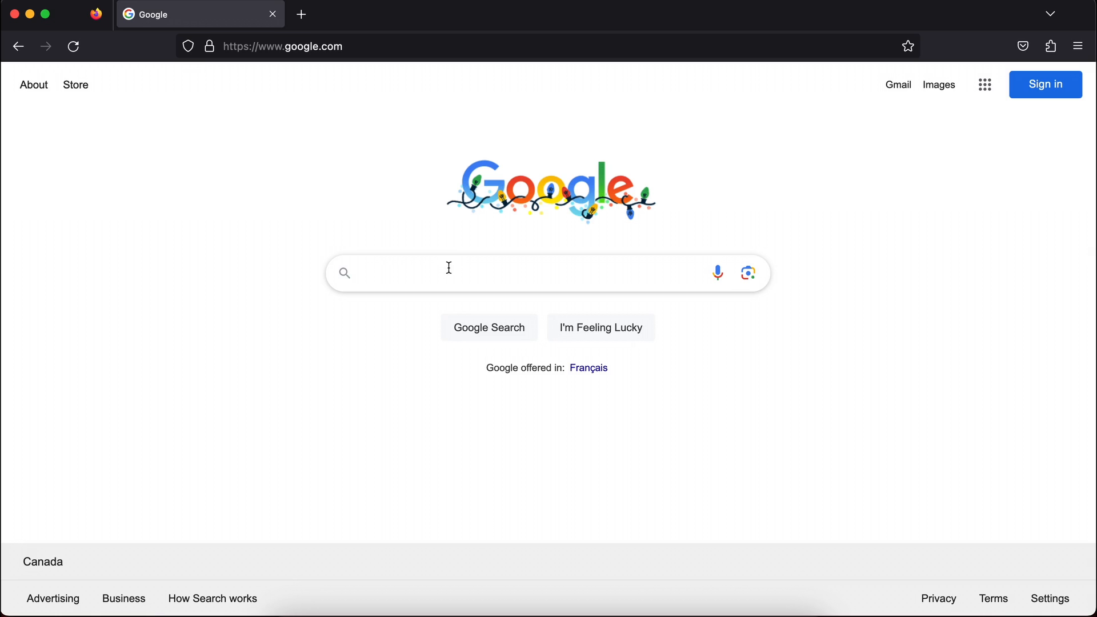
Search Google for "python download" and reach python.org's downloads page offering Python 3.12.1 for macOS.
text(python dow)
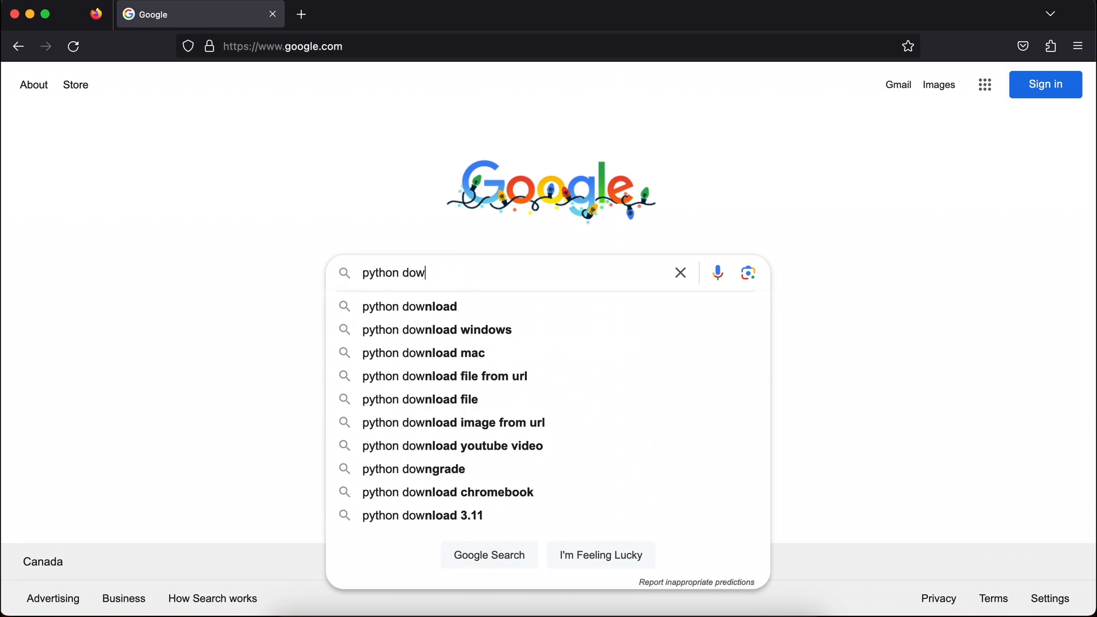
click(409, 307)
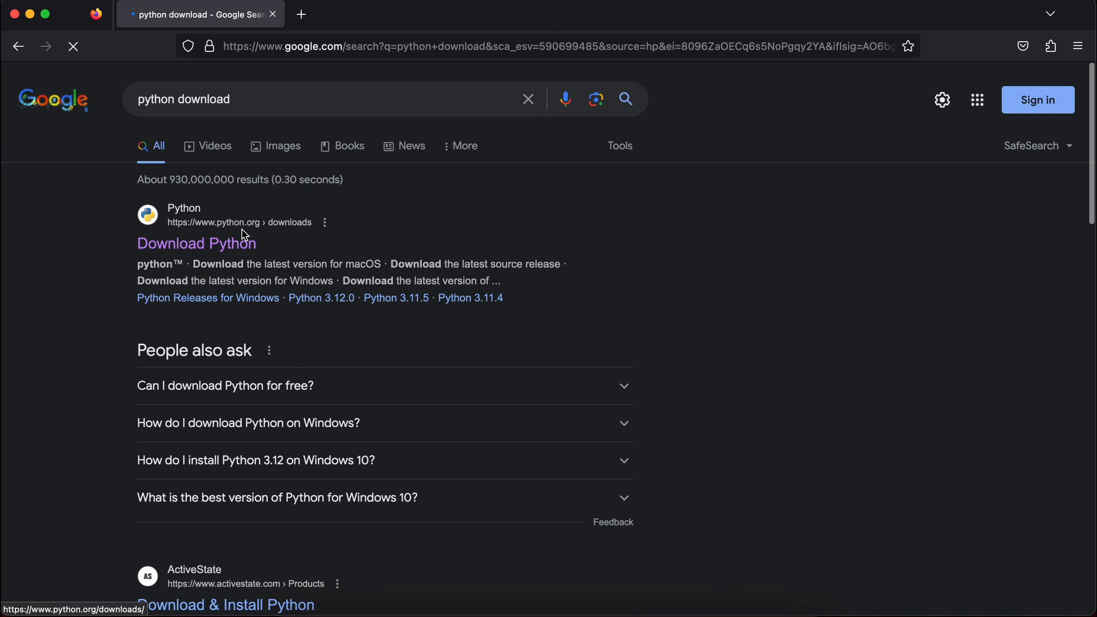
click(197, 243)
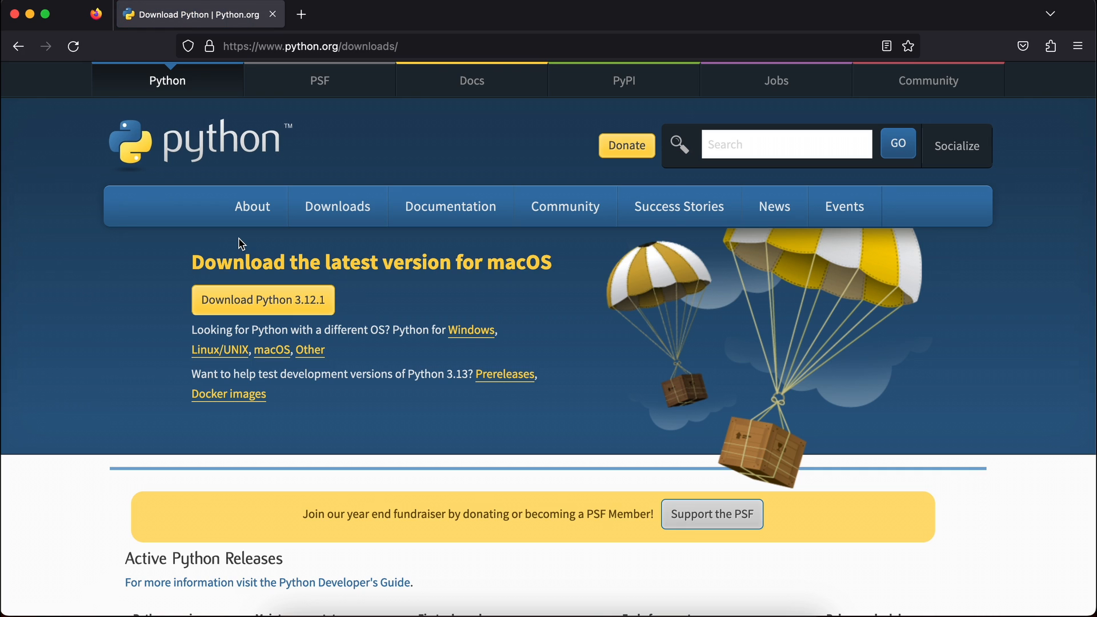
mouse_move(322, 299)
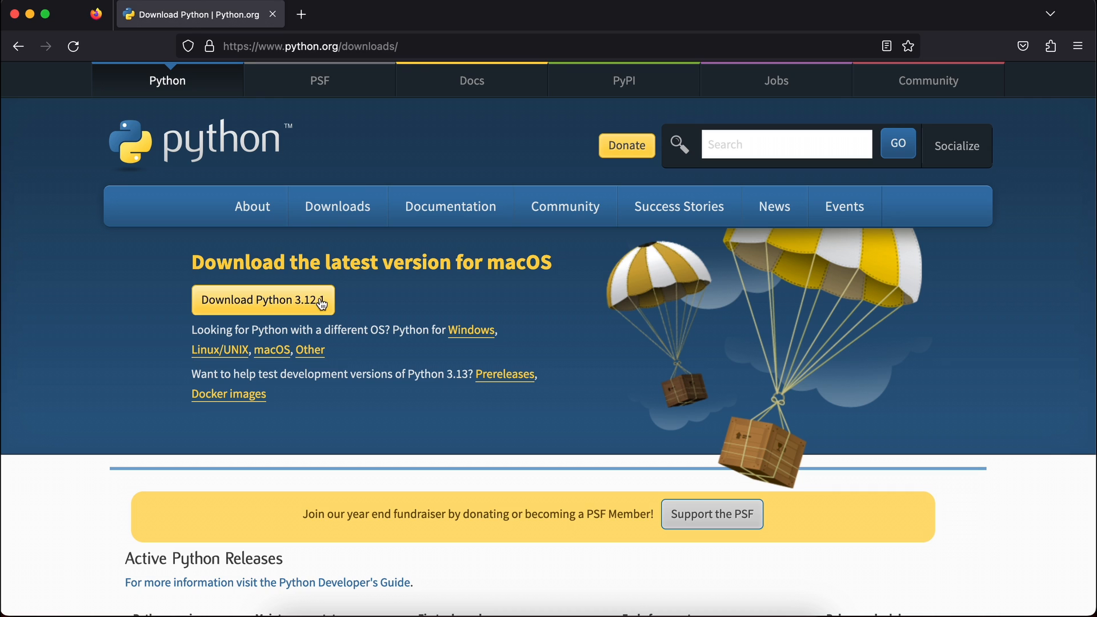
mouse_move(272, 309)
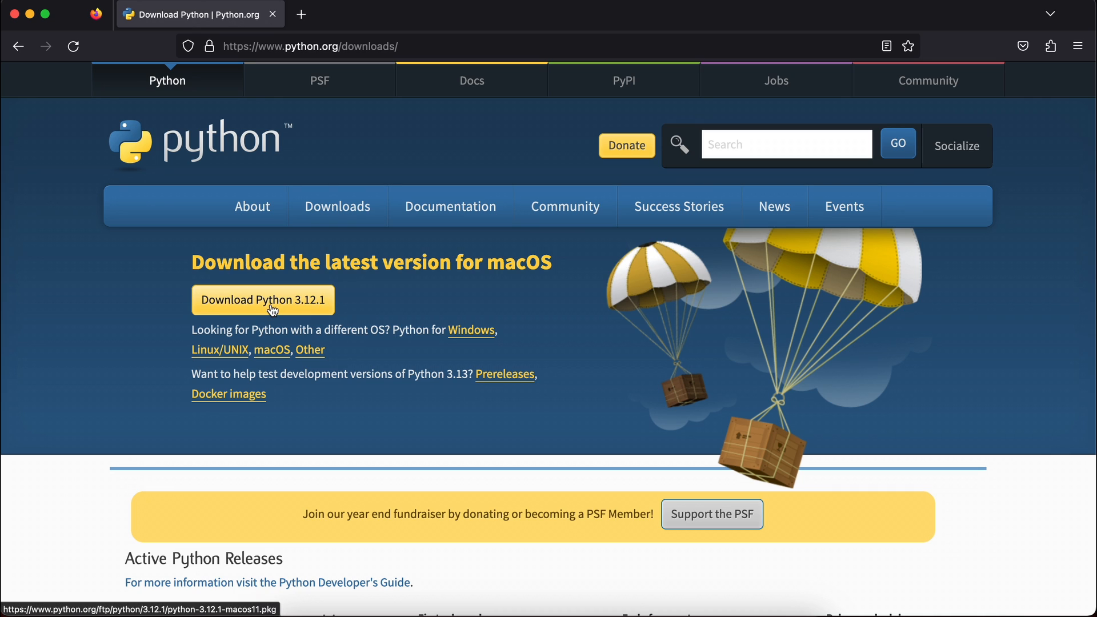
mouse_move(329, 311)
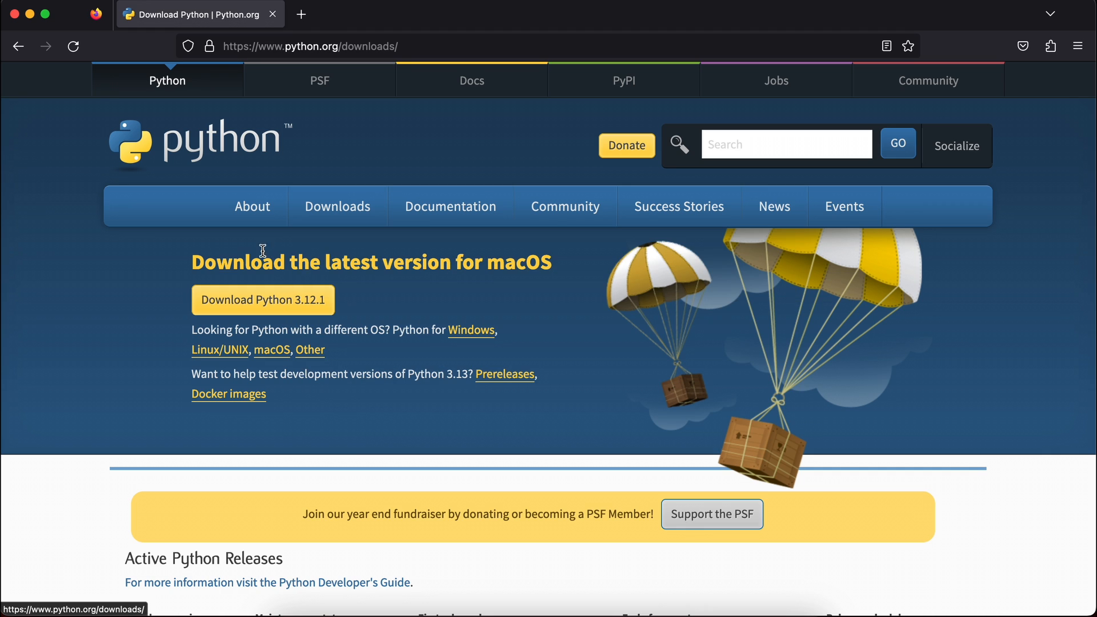
Download the Python 3.12.1 installer, agree to the license and run the standard install.
click(263, 300)
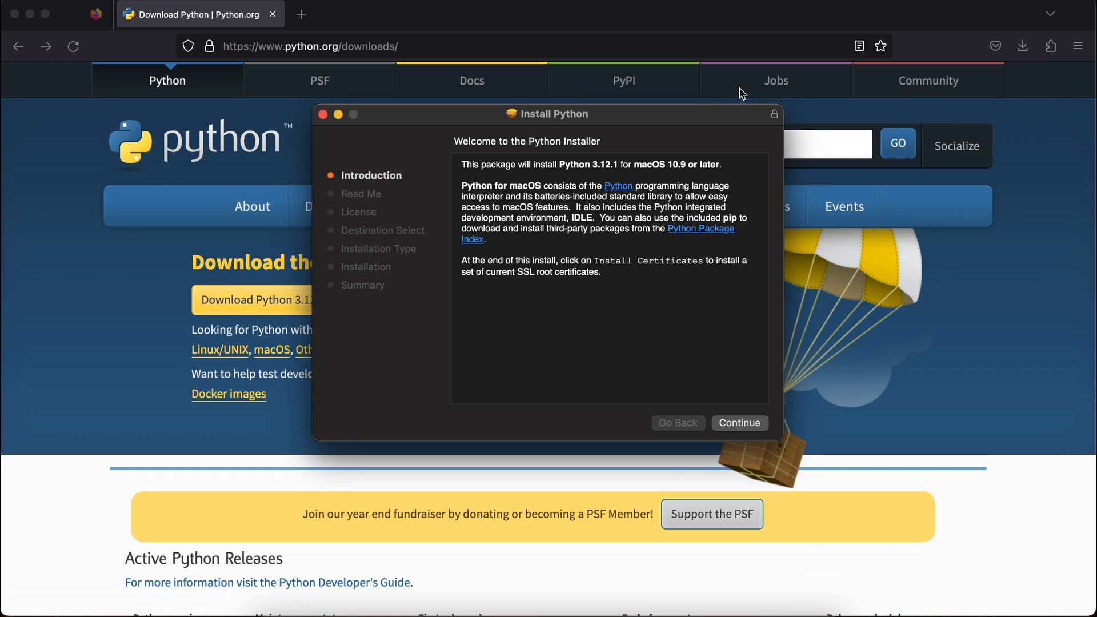
mouse_move(737, 426)
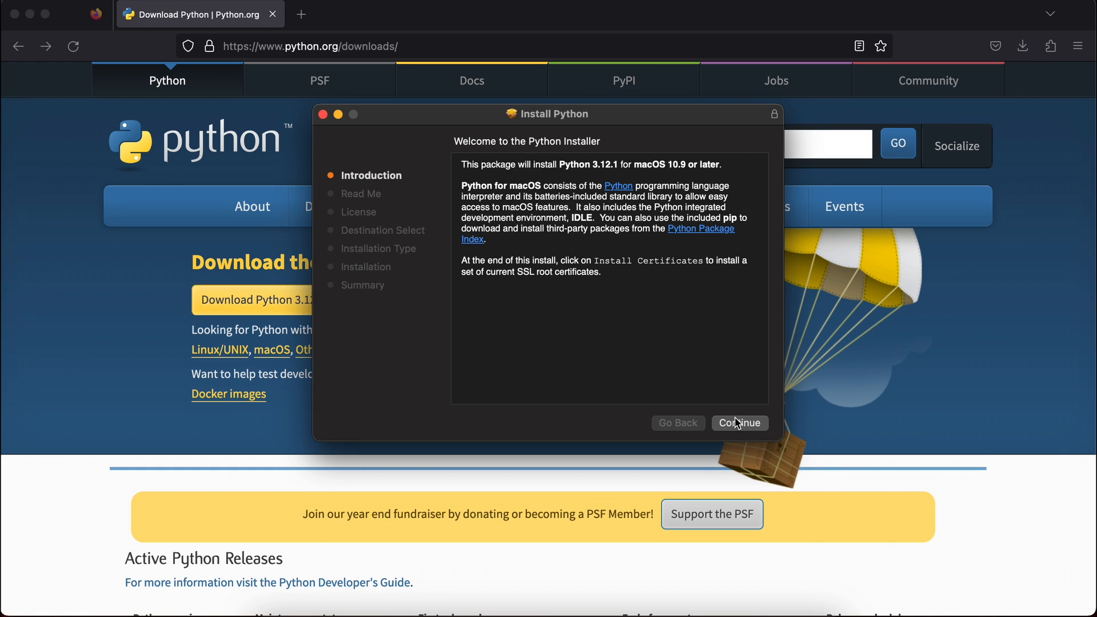
click(741, 423)
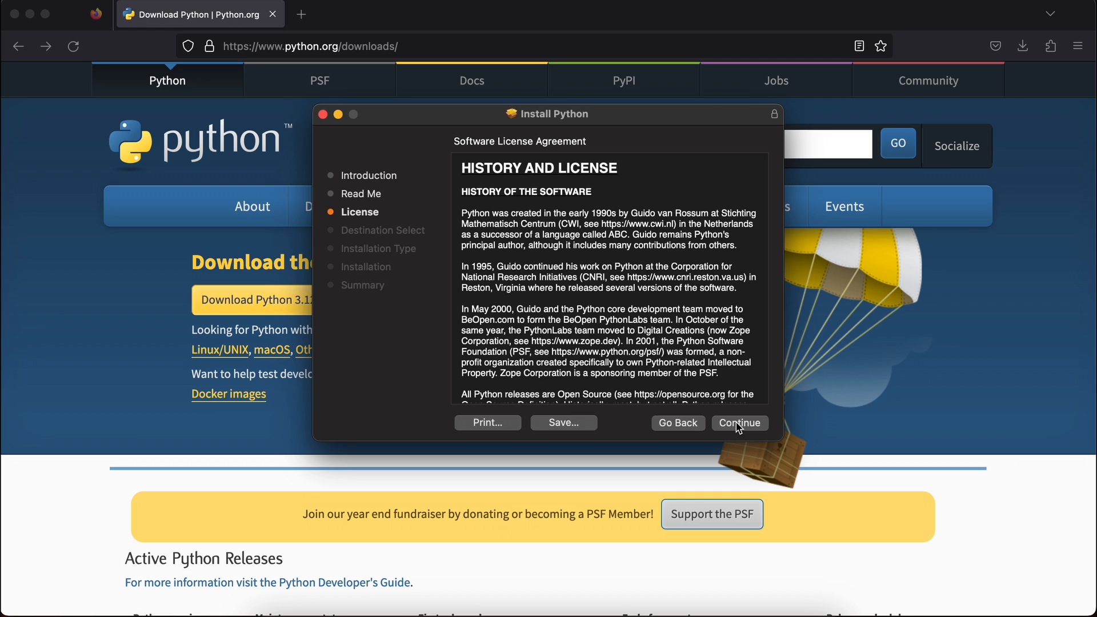
click(740, 423)
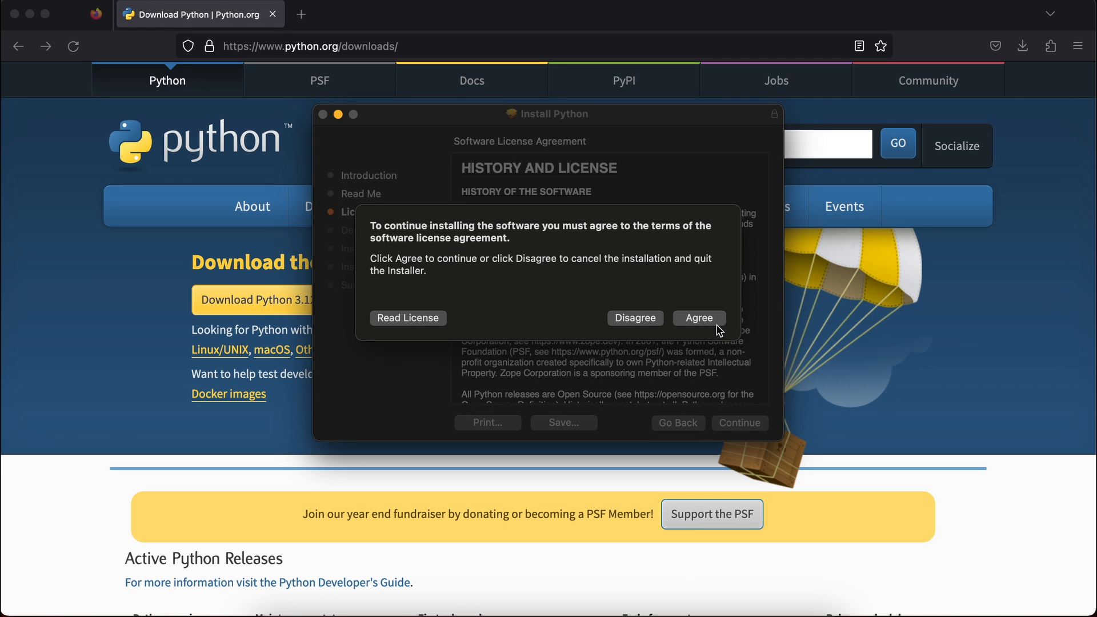
click(699, 318)
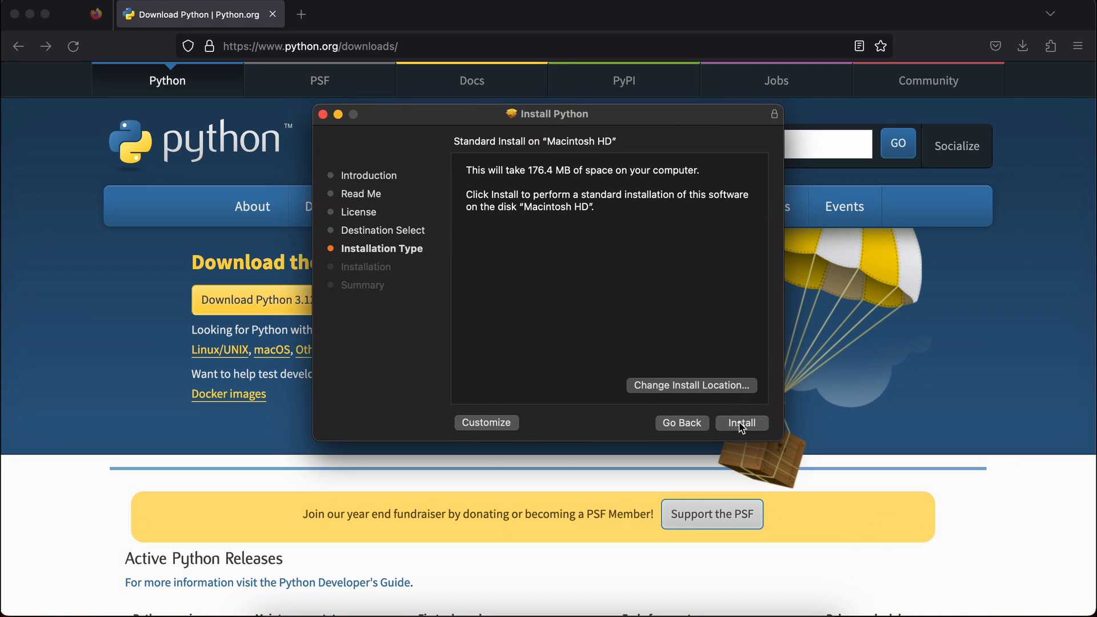
click(742, 423)
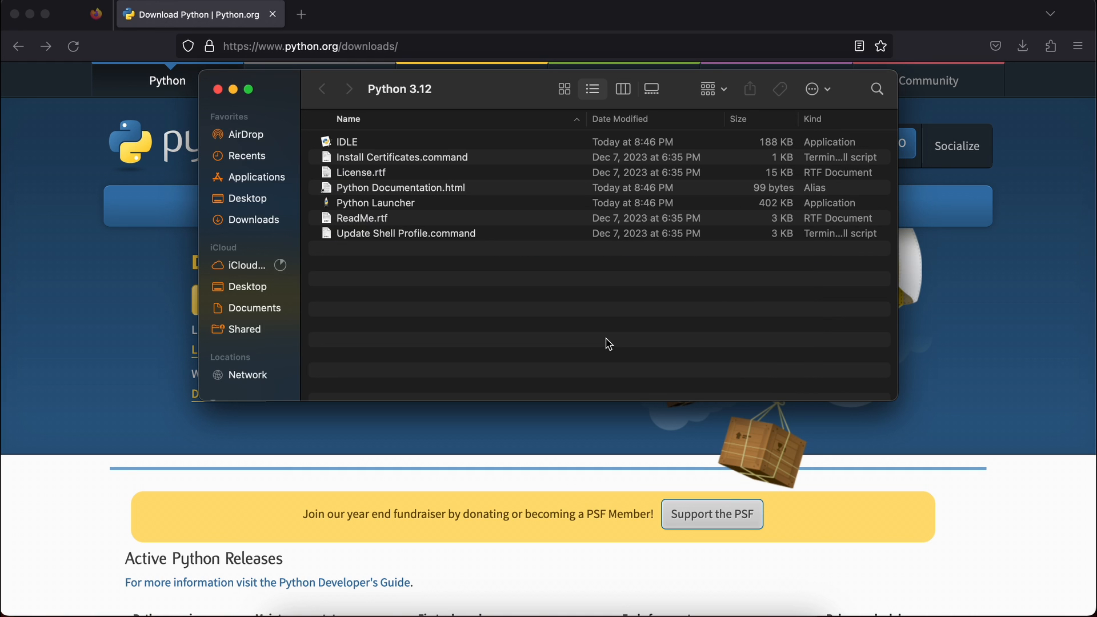
mouse_move(606, 356)
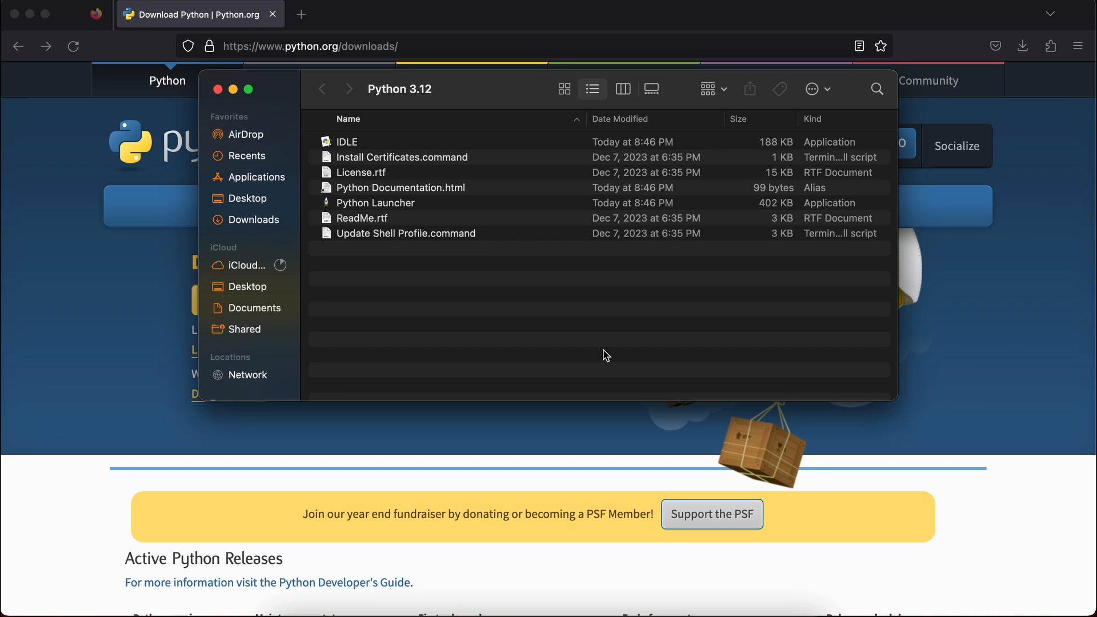
click(217, 89)
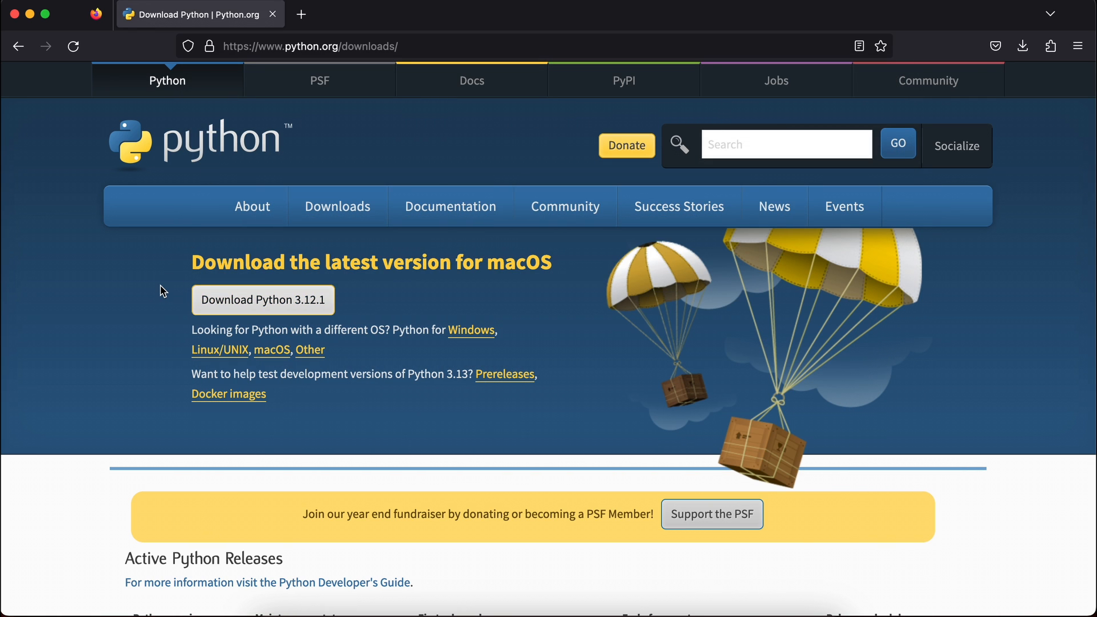
Bring up a new untitled TextEdit document and switch it from rich text to plain text.
key(cmd+space)
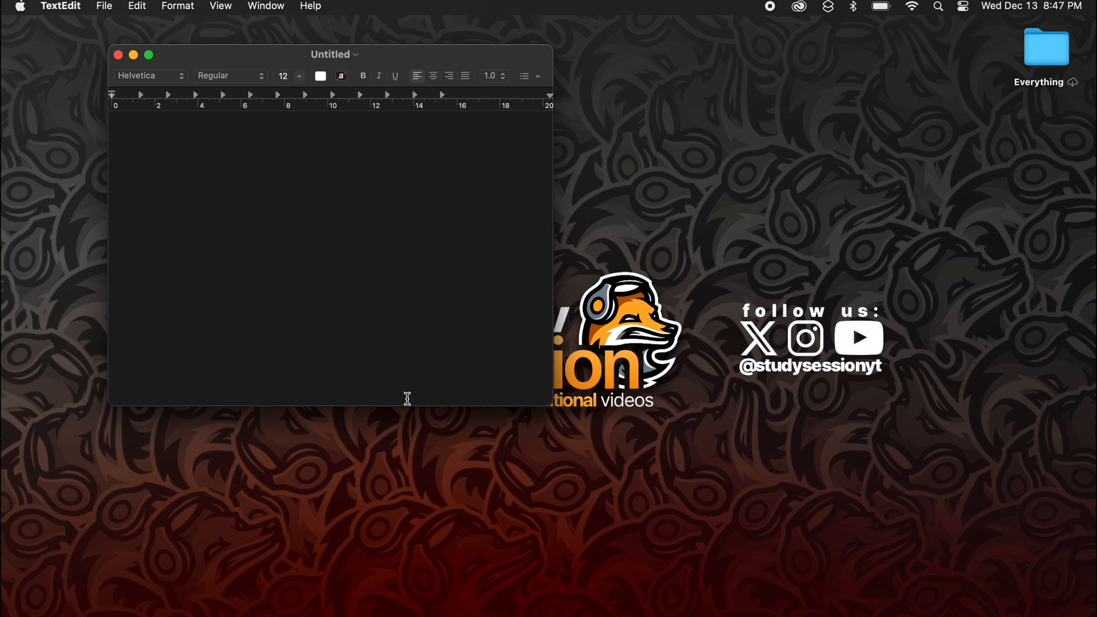
drag(330, 54, 517, 117)
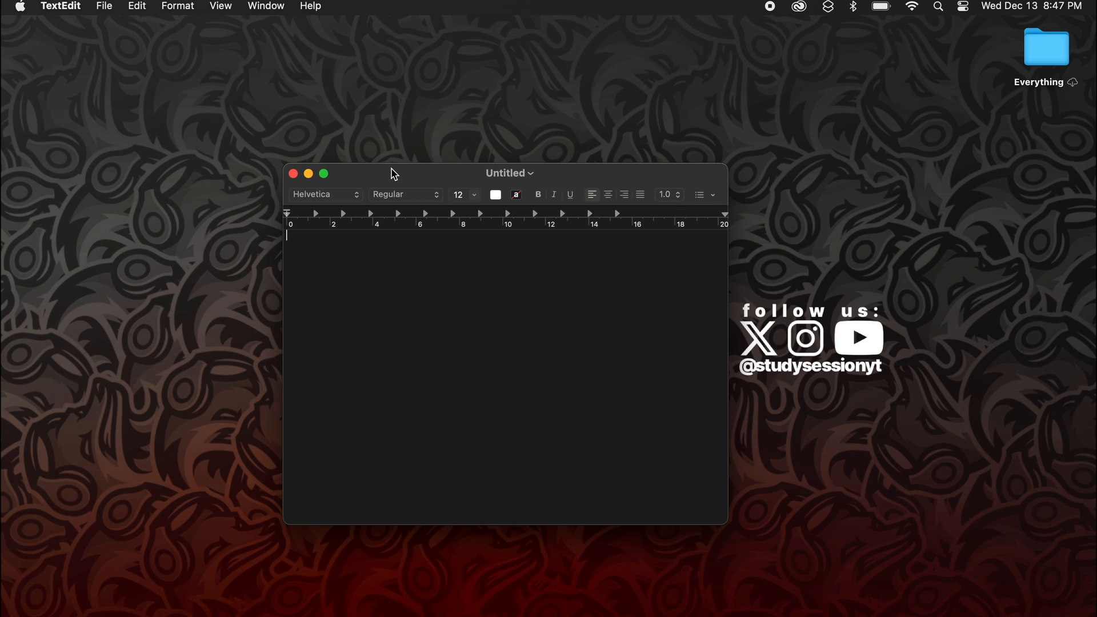
key(cmd+shift+t)
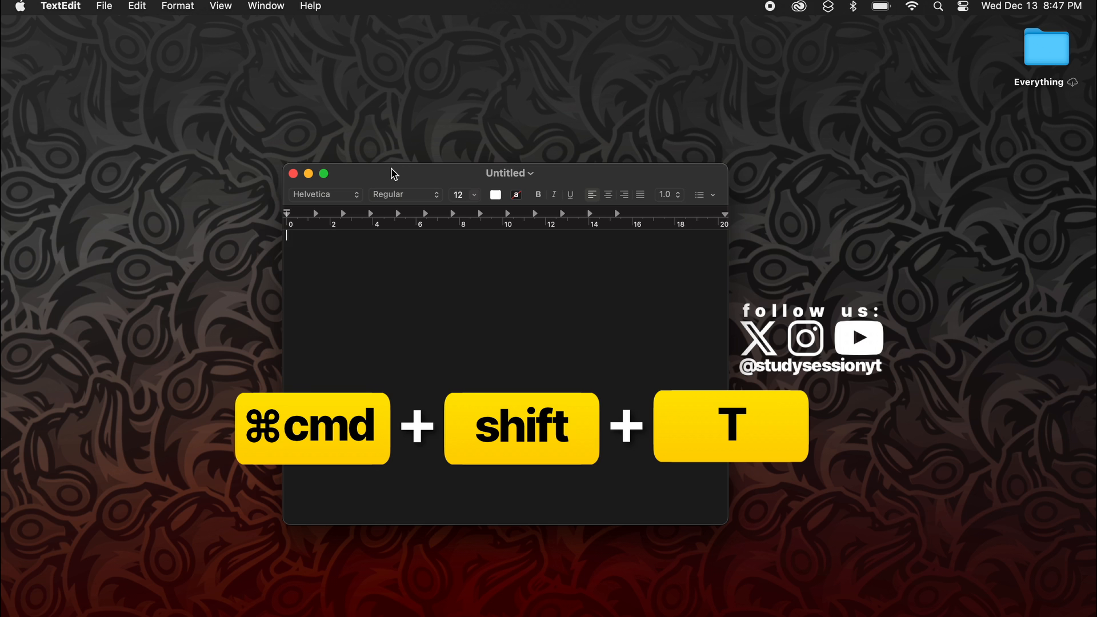
key(cmd+shift+t)
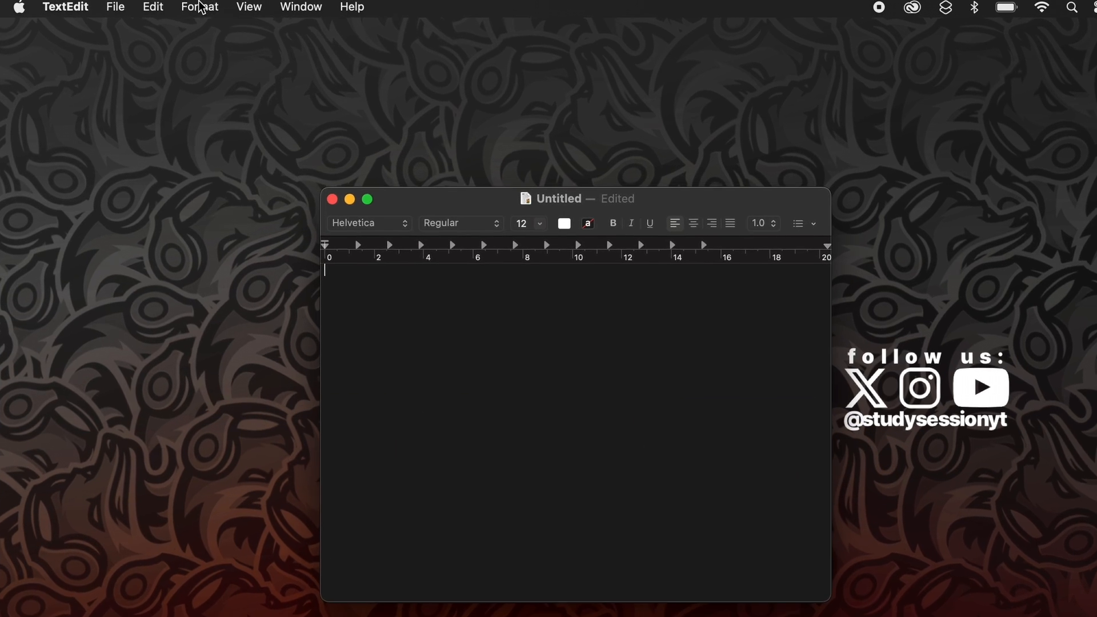
click(199, 7)
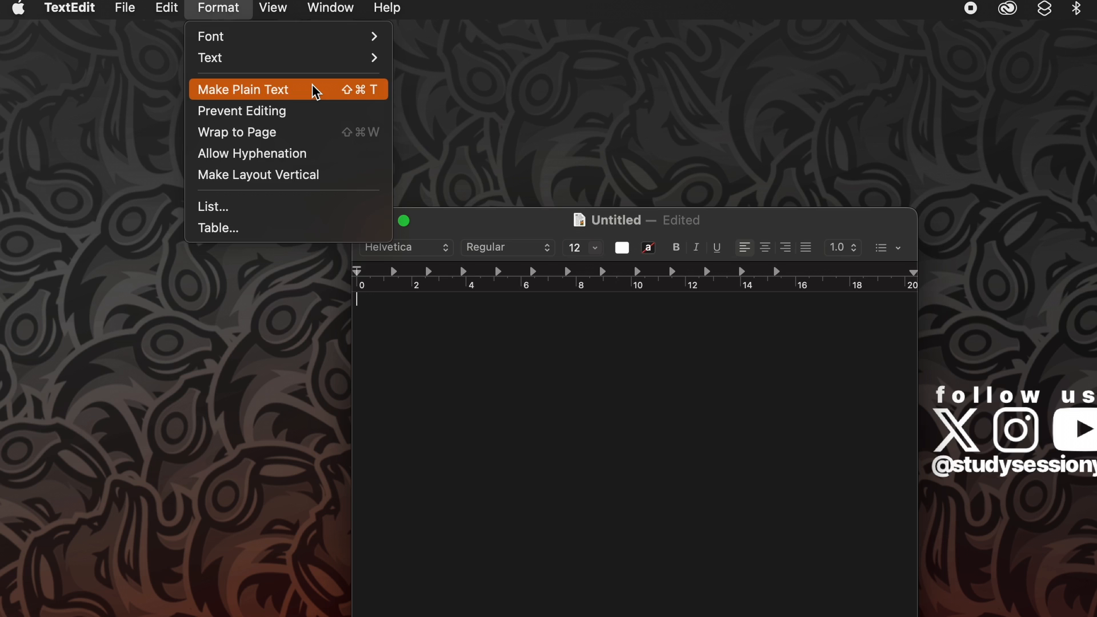
click(244, 90)
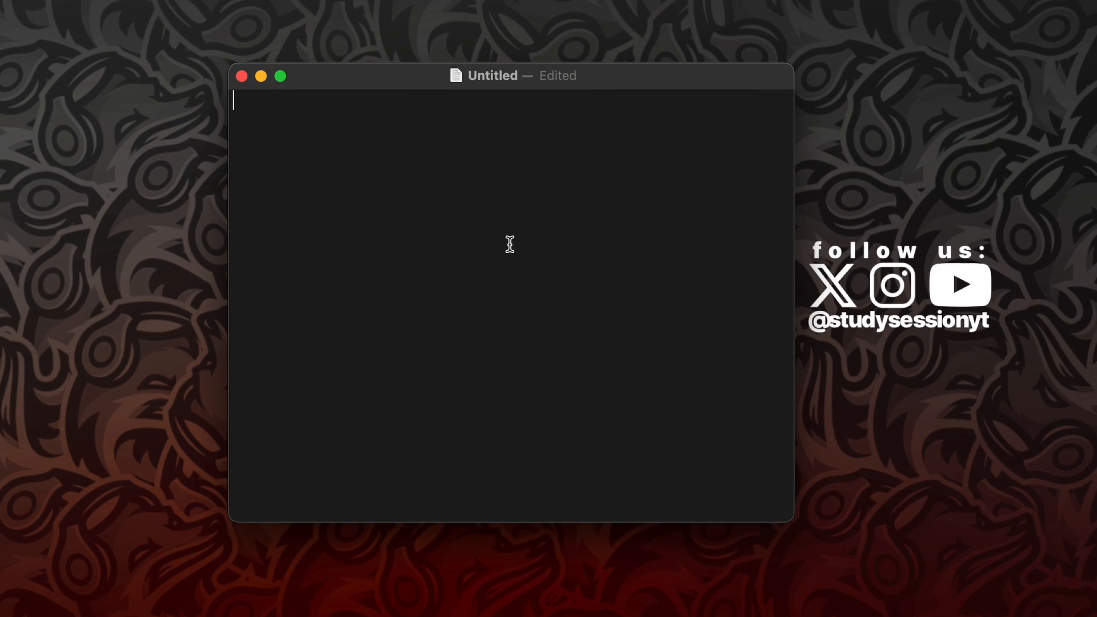
Write the single line print("Hello World!") into the empty document.
text(print(")
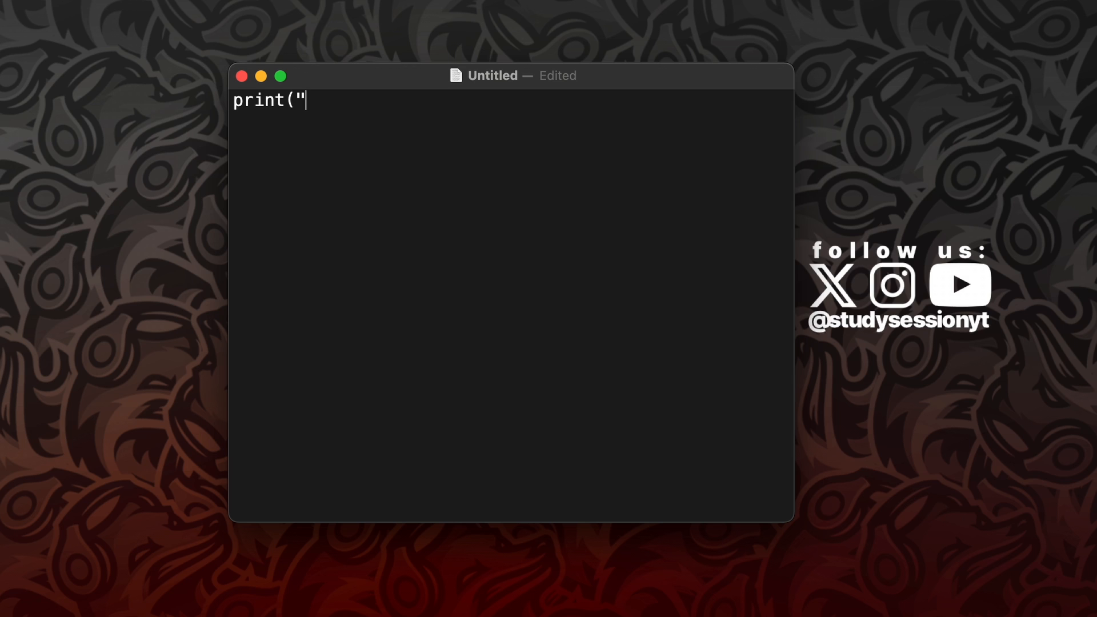
text(Hello Wor)
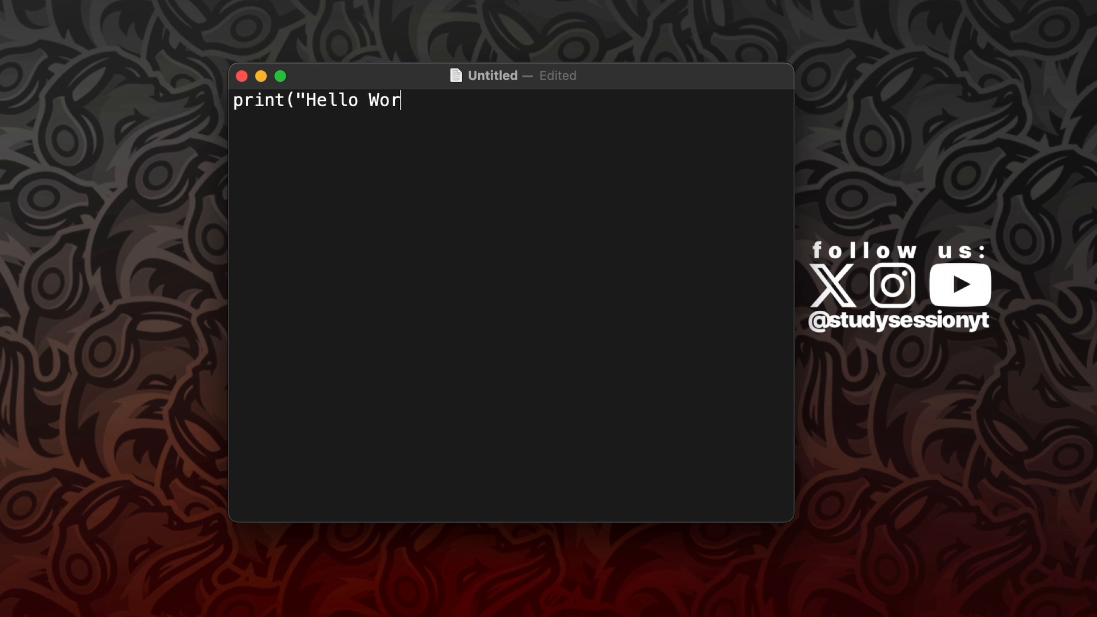
text(ld!"))
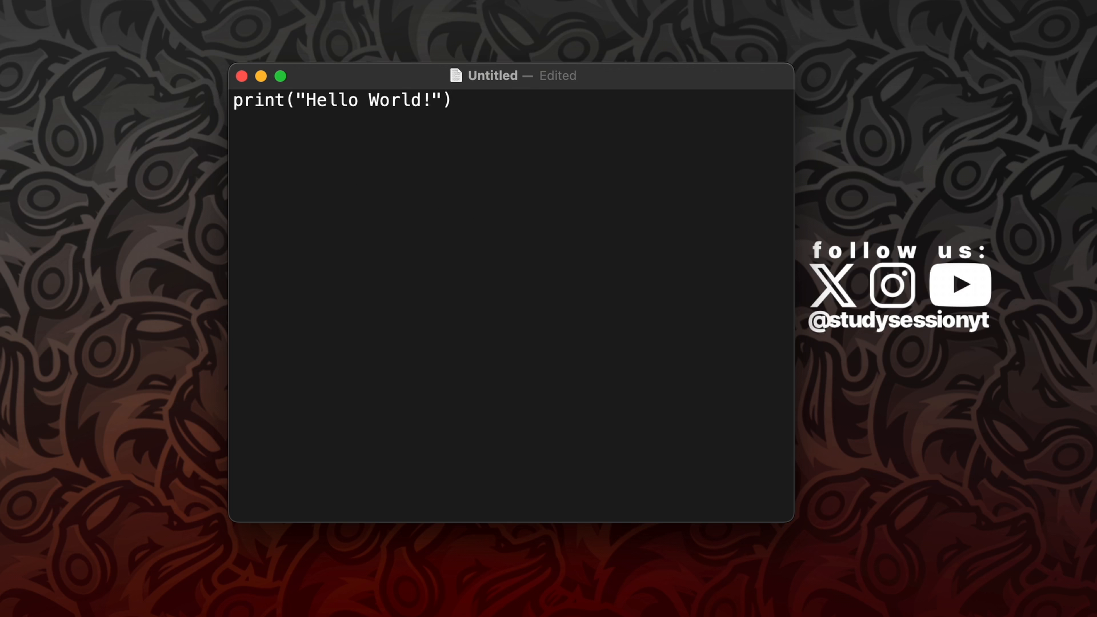
Save the document to the Desktop under the name helloworld.py.
click(91, 6)
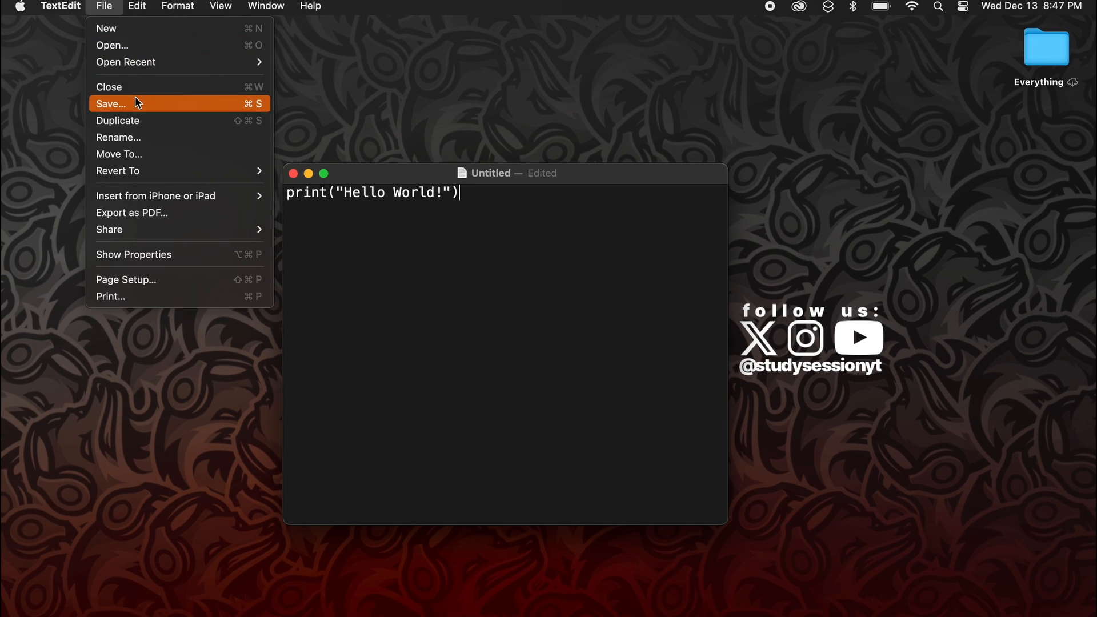
click(110, 103)
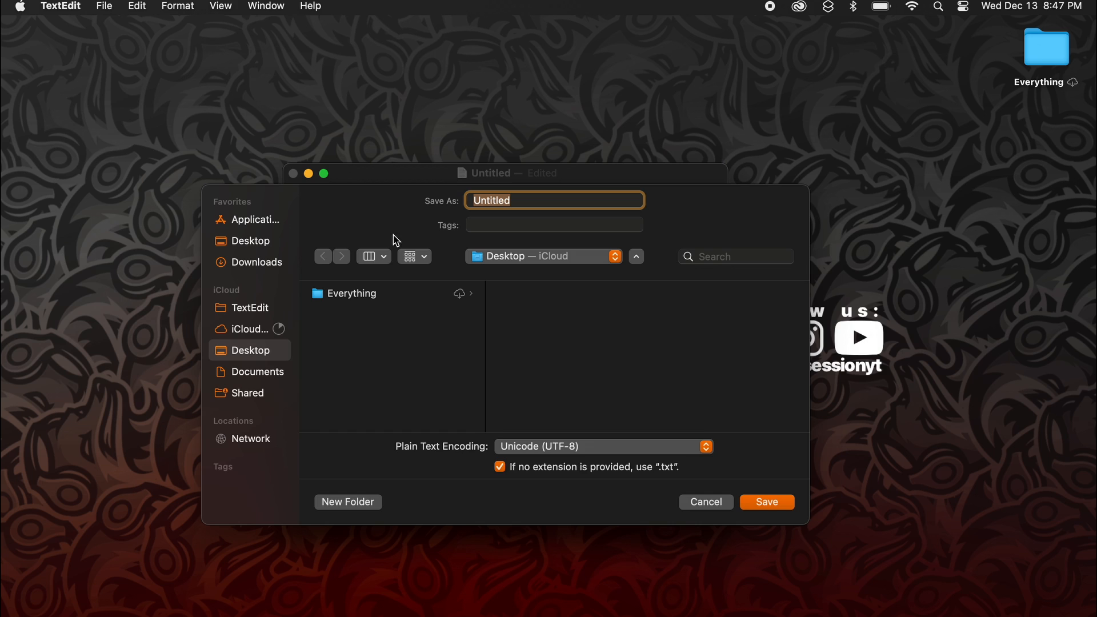
mouse_move(474, 261)
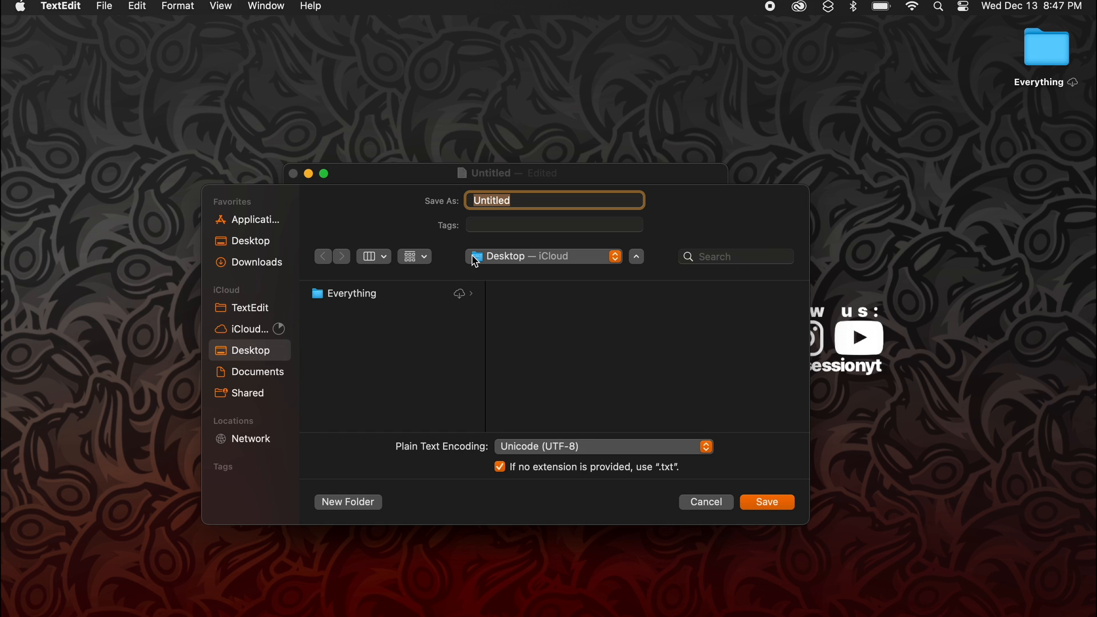
text(hellowor)
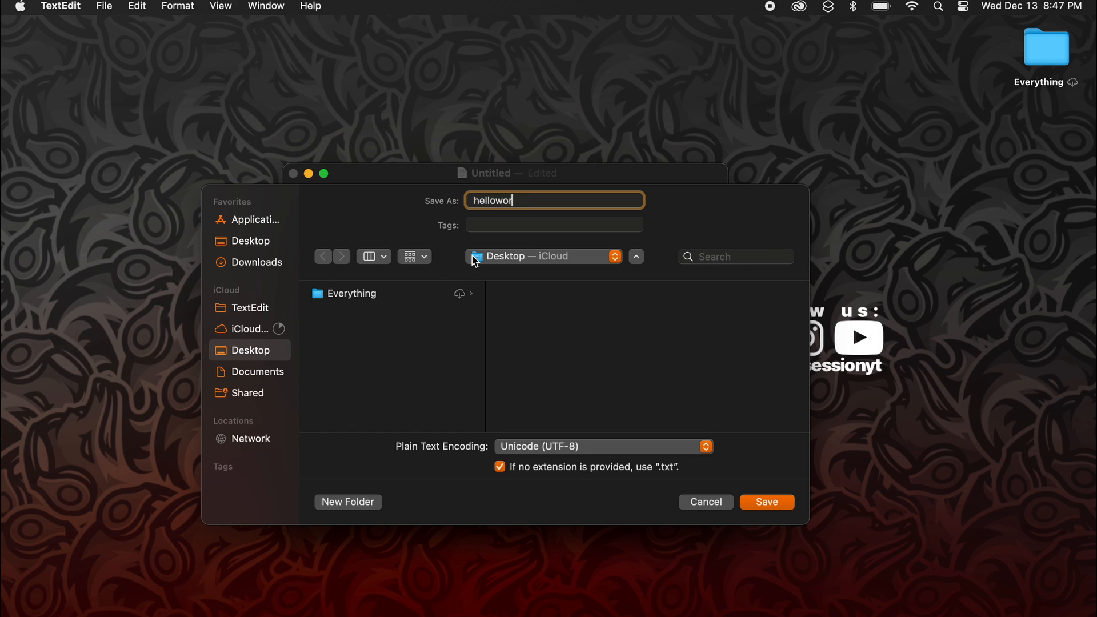
text(ld.py)
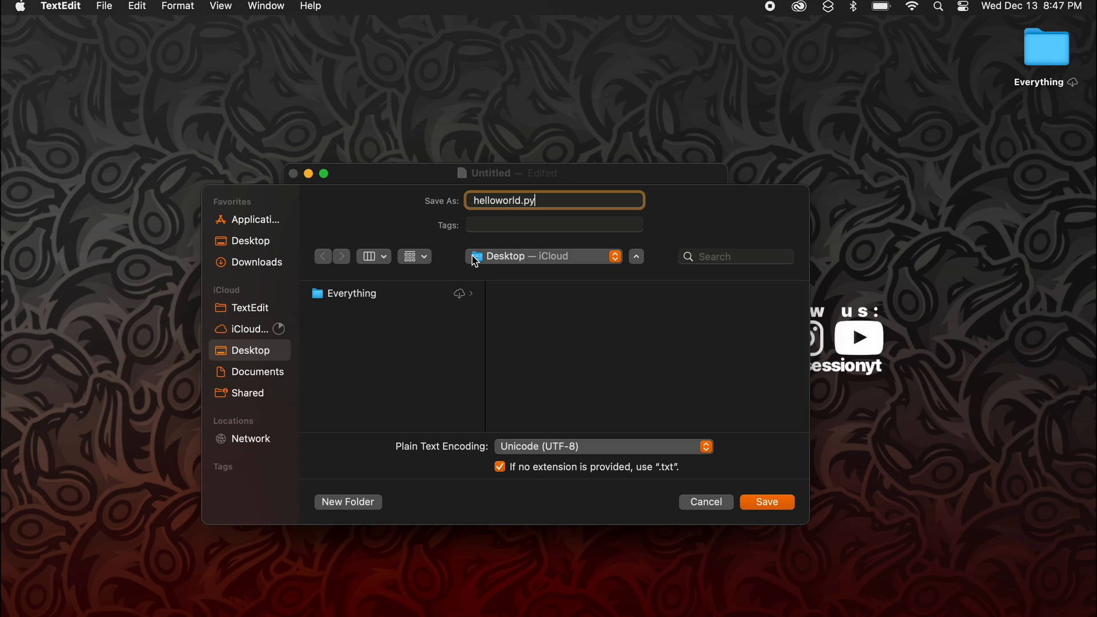
mouse_move(739, 488)
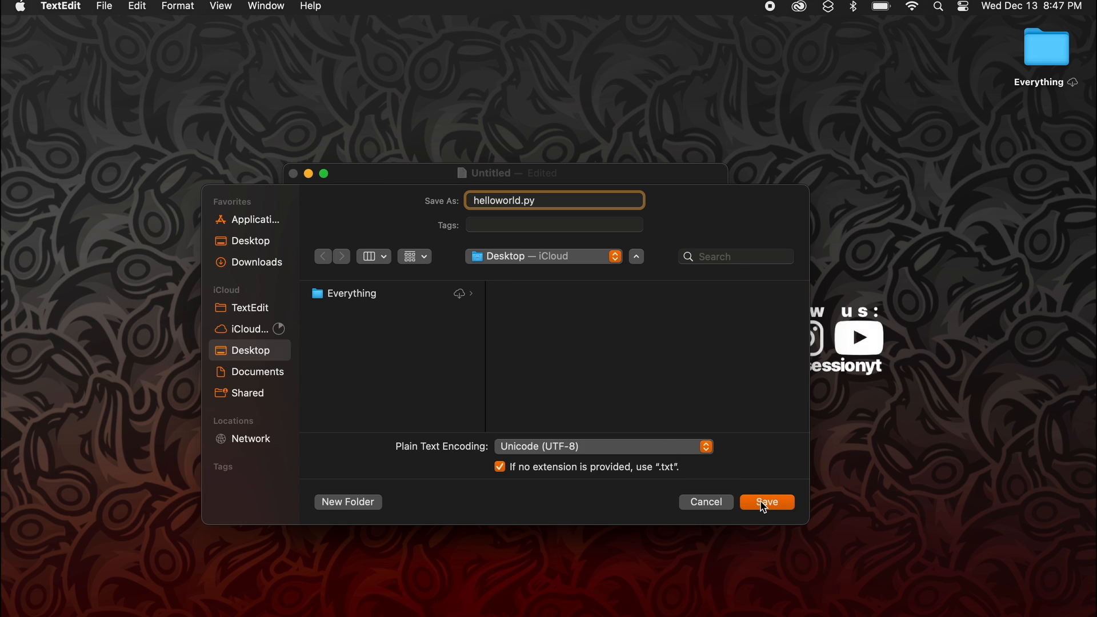
click(767, 503)
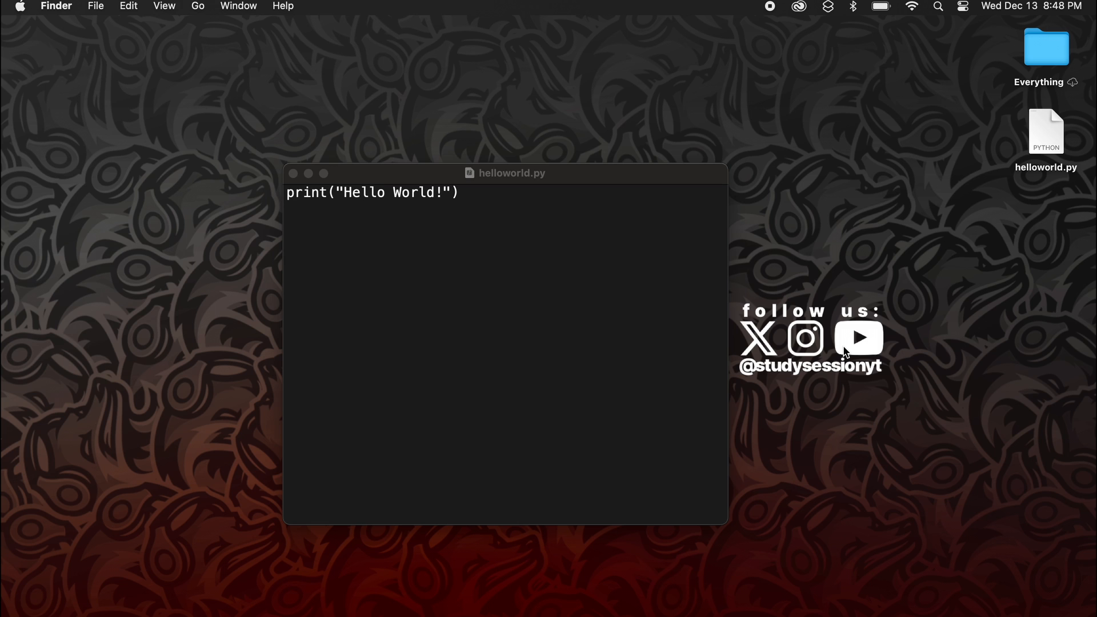
In Terminal, list the home folder contents and cd into Desktop.
key(cmd+space)
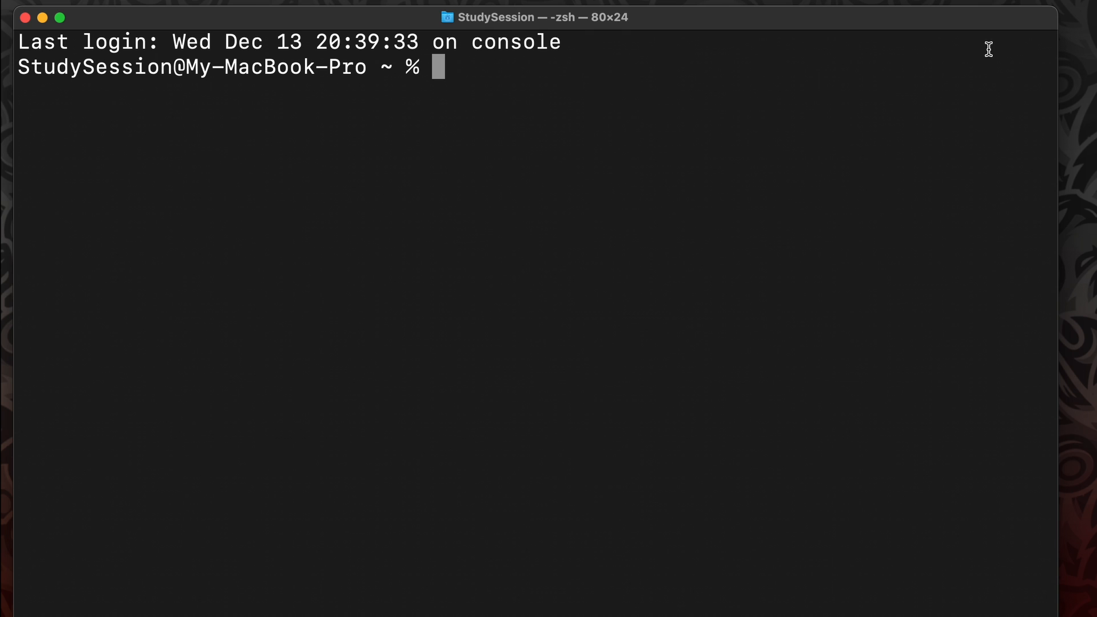
text(ls)
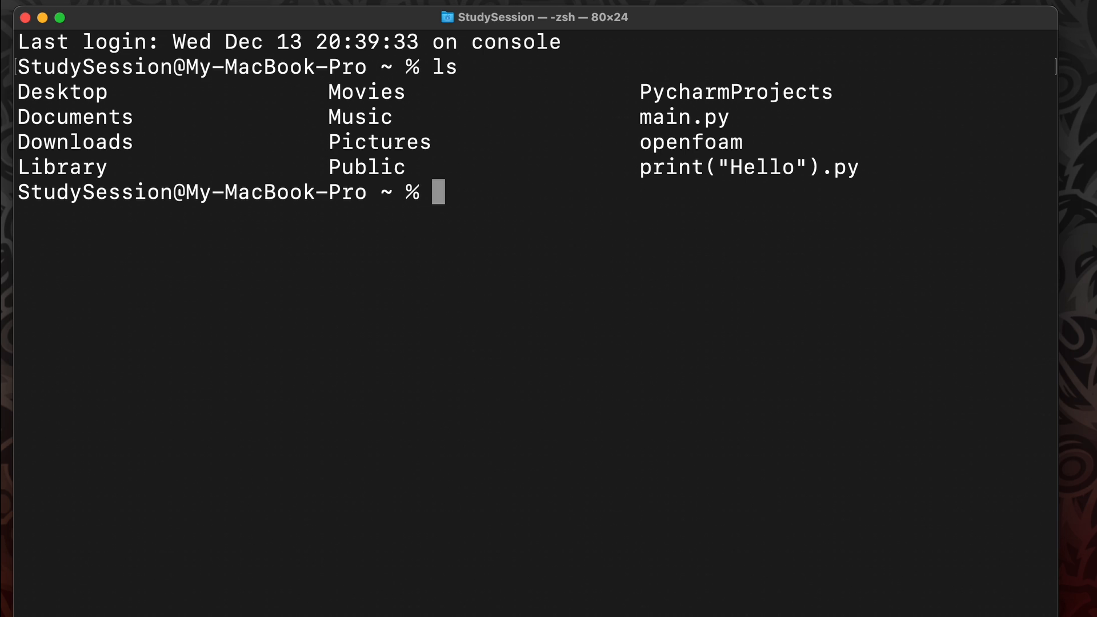
double_click(63, 91)
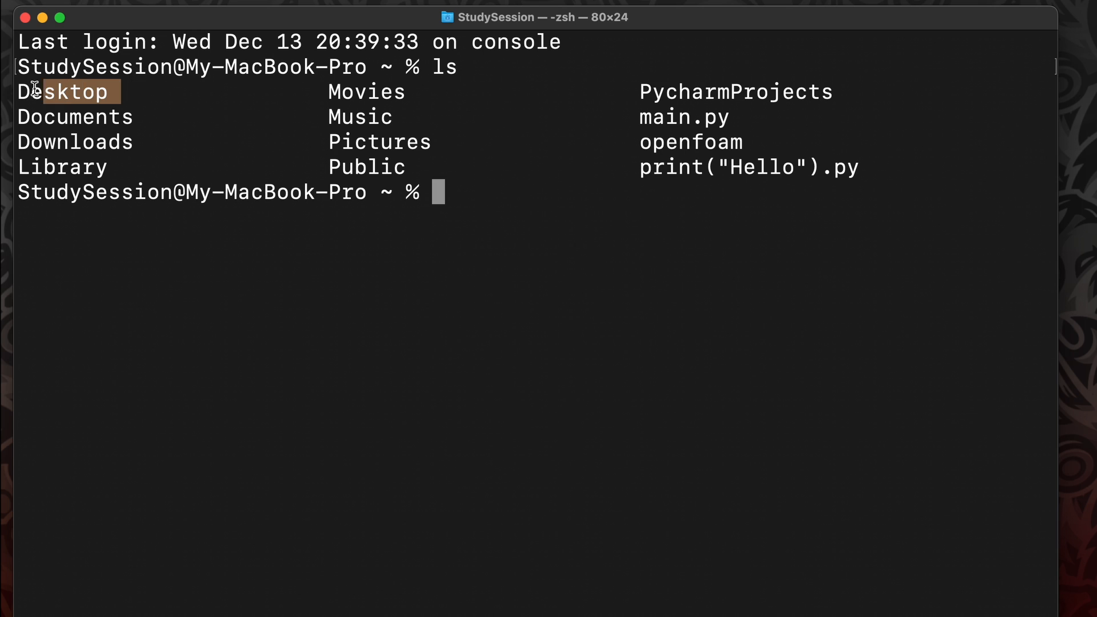
text(cd D)
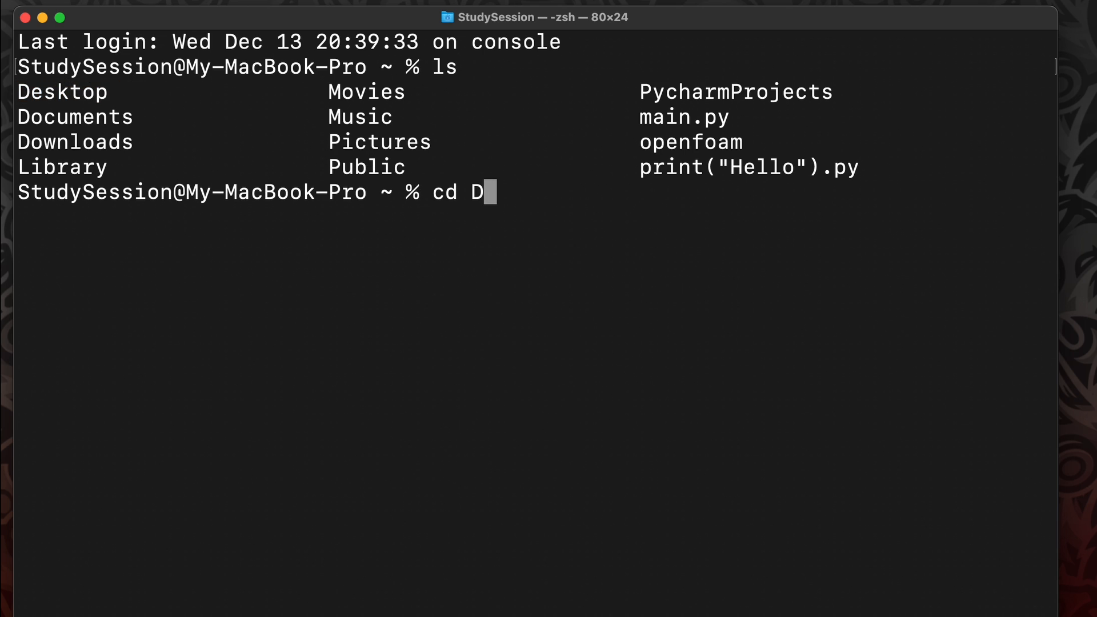
key(Enter)
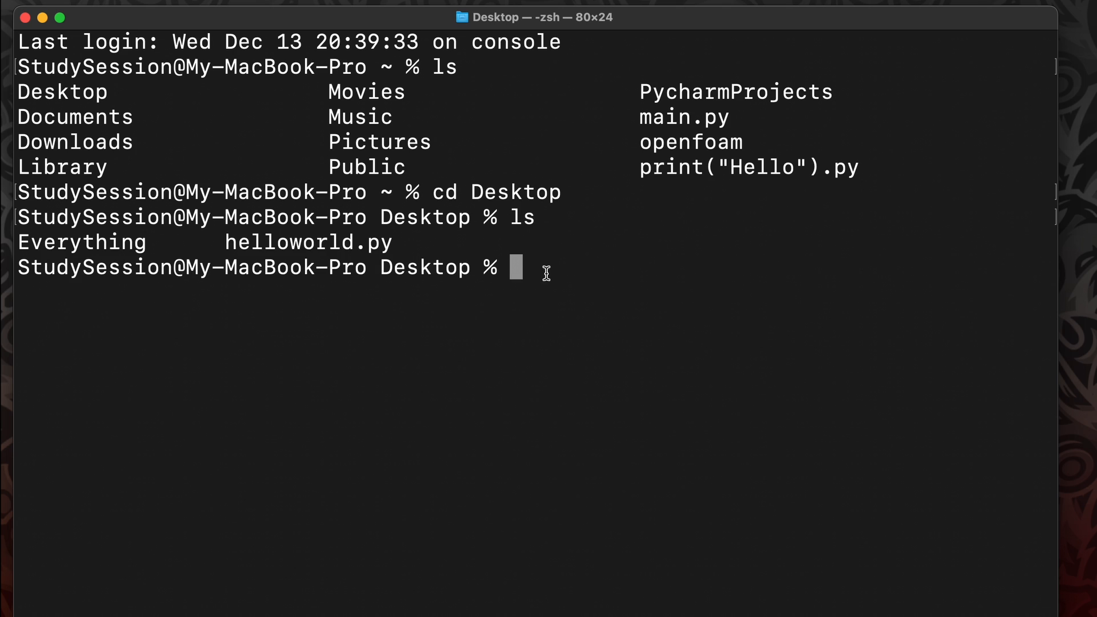
Run python3.12 helloworld.py from the Desktop so it prints Hello World!
double_click(308, 242)
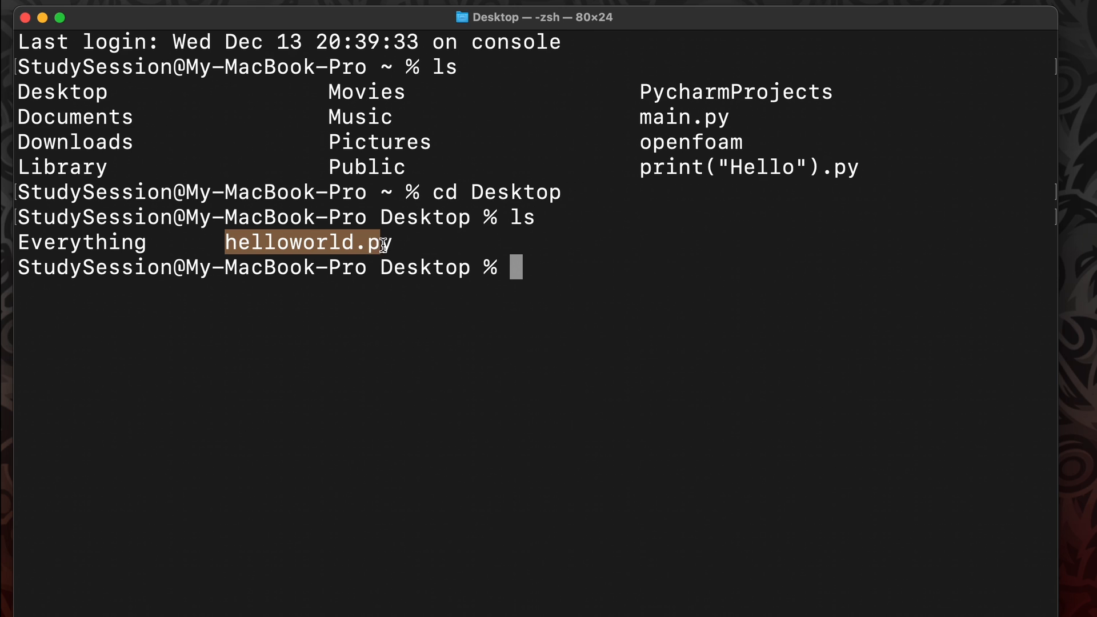
mouse_move(567, 268)
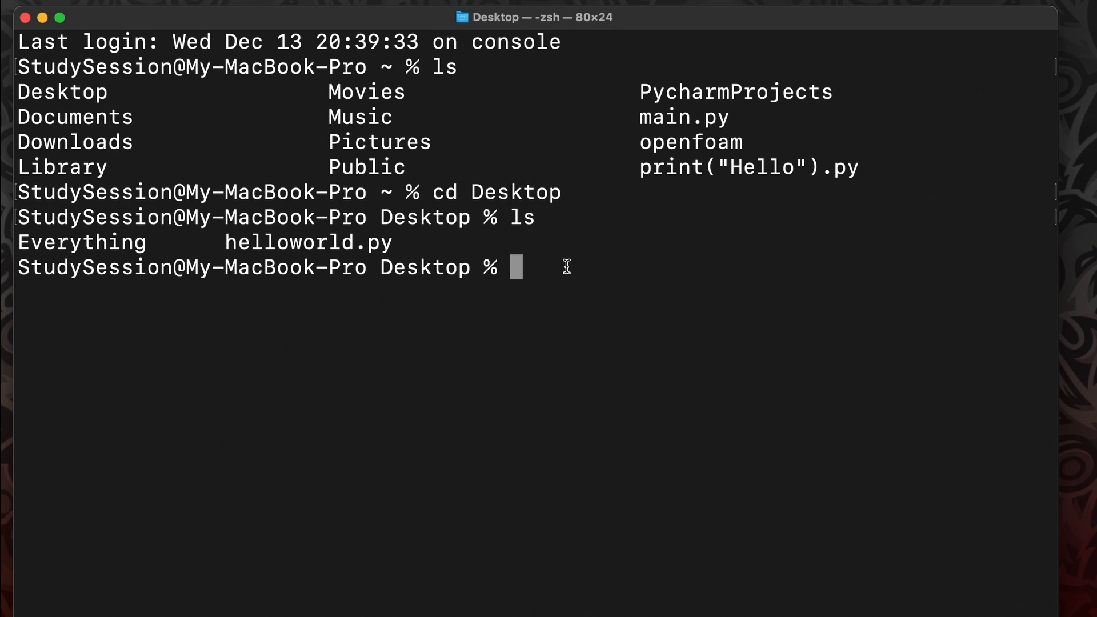
text(python3.12)
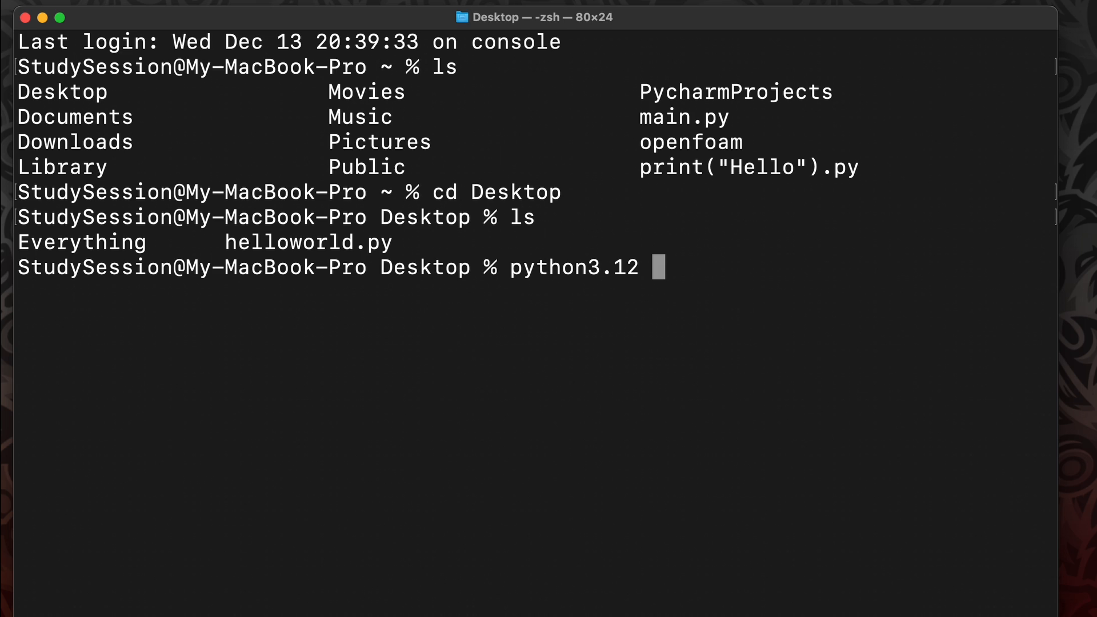
text(helloworld.py)
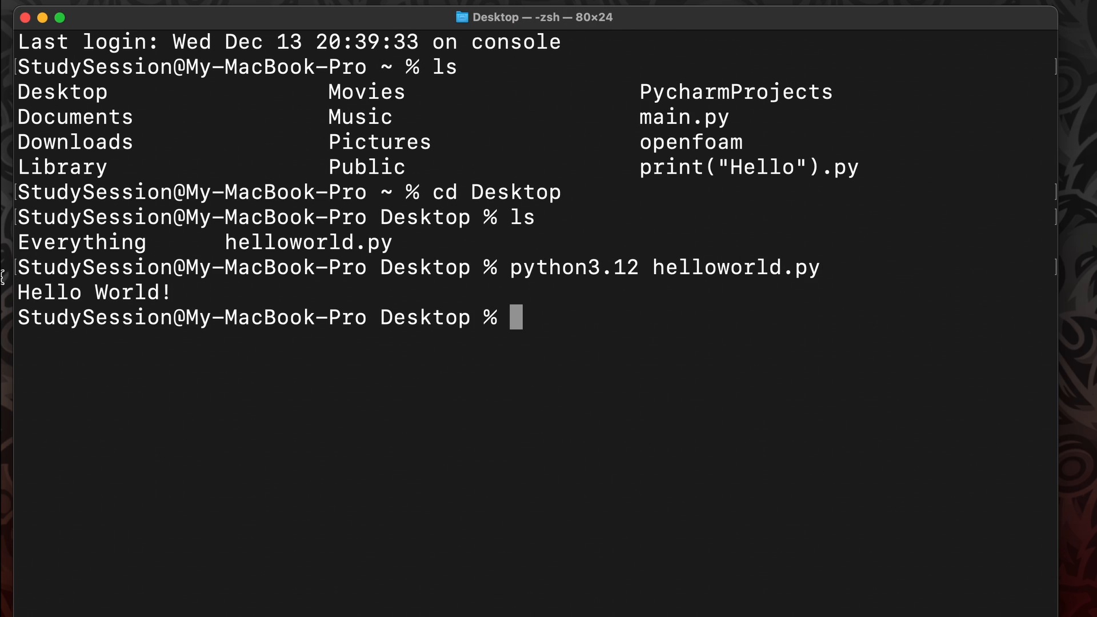
double_click(91, 293)
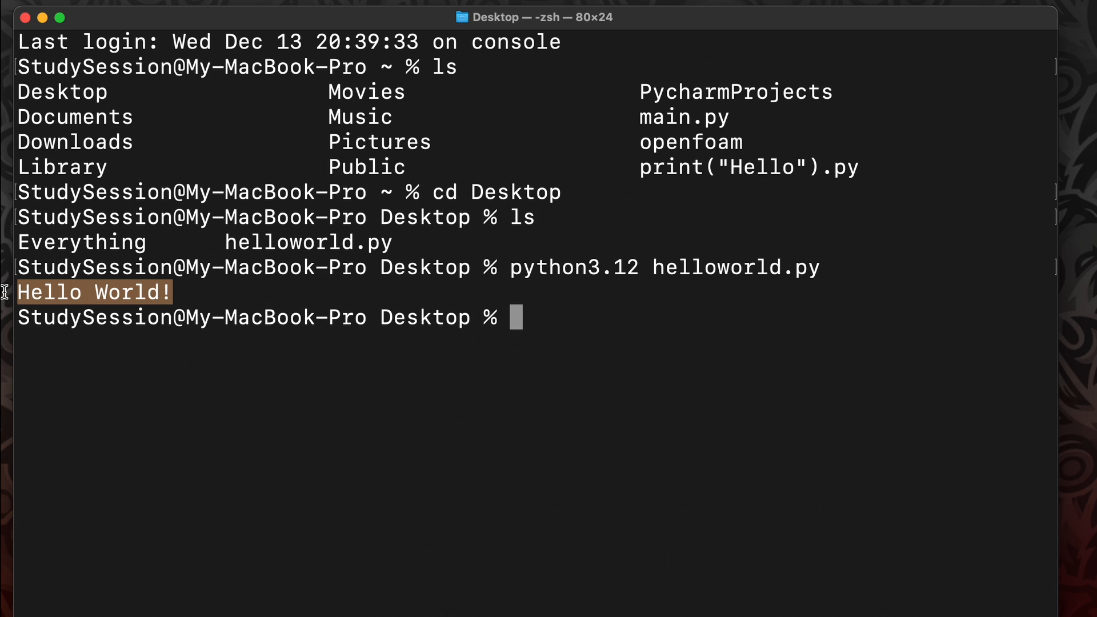